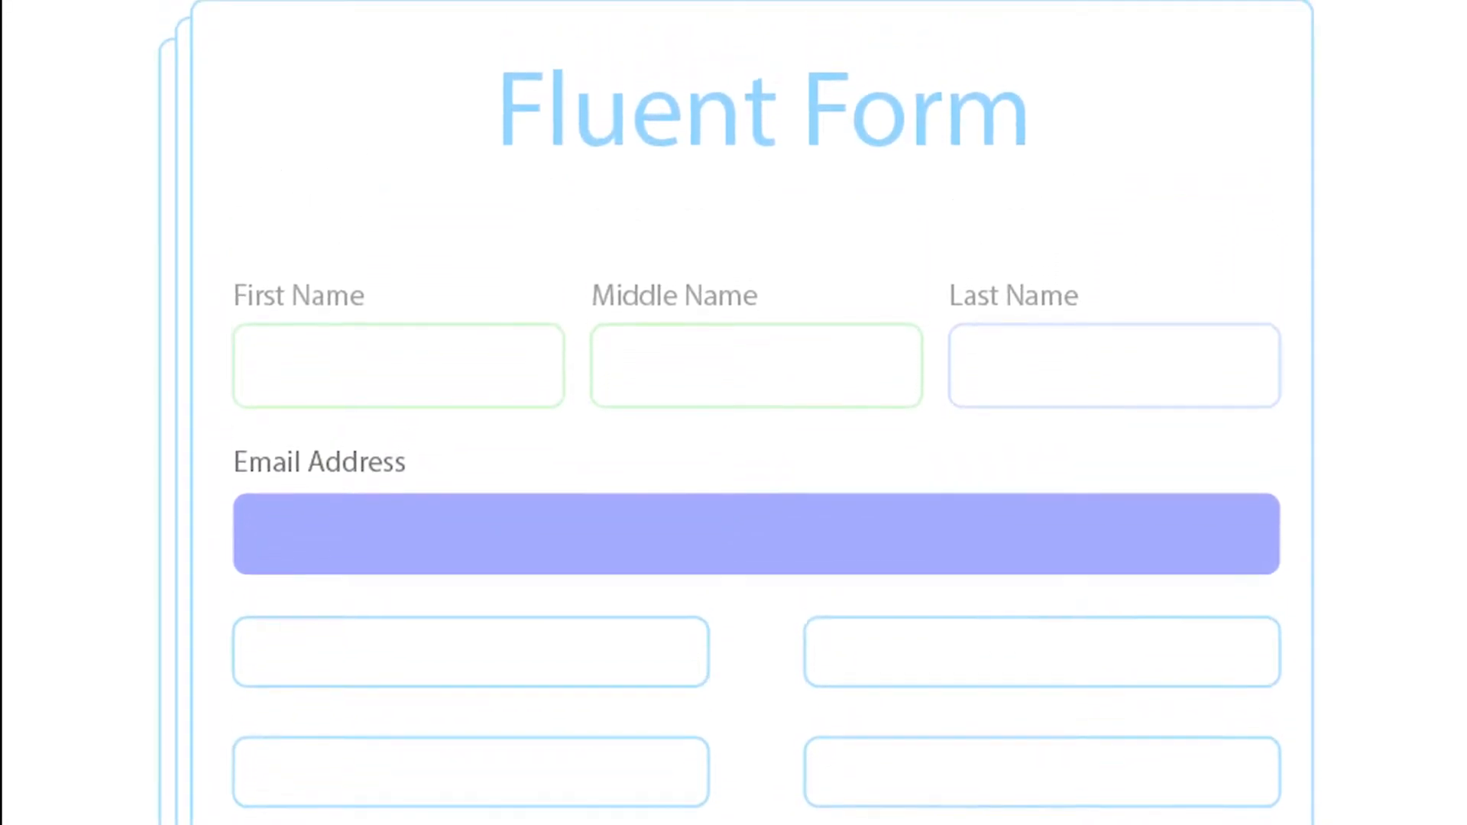
# Scroll down to the new form with First Name and Last Name fields.
pyautogui.scroll(-3)
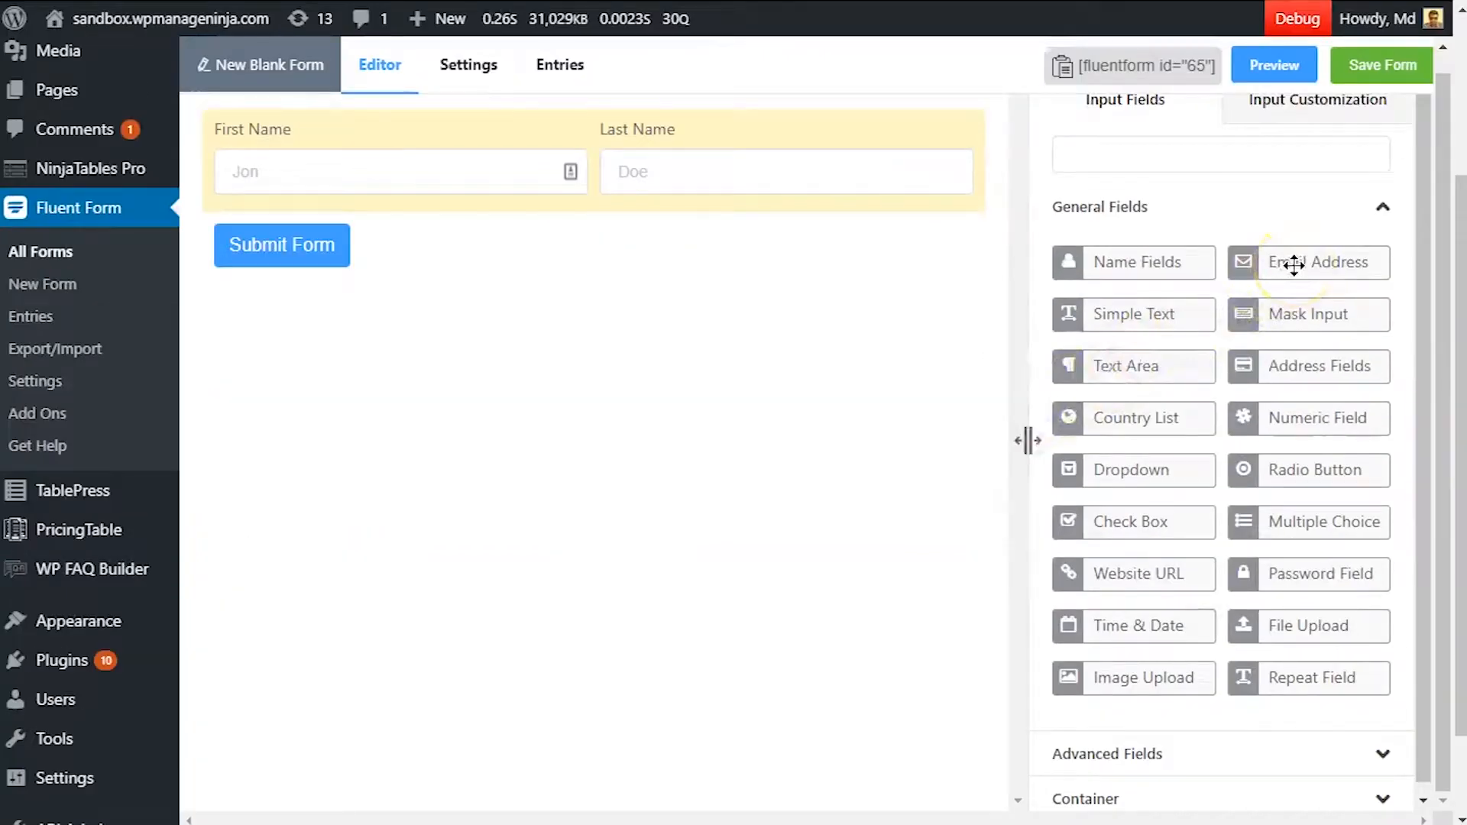
# Add an Email Address field from General Fields, then delete it.
pyautogui.moveTo(1322, 262); pyautogui.dragTo(674, 254)
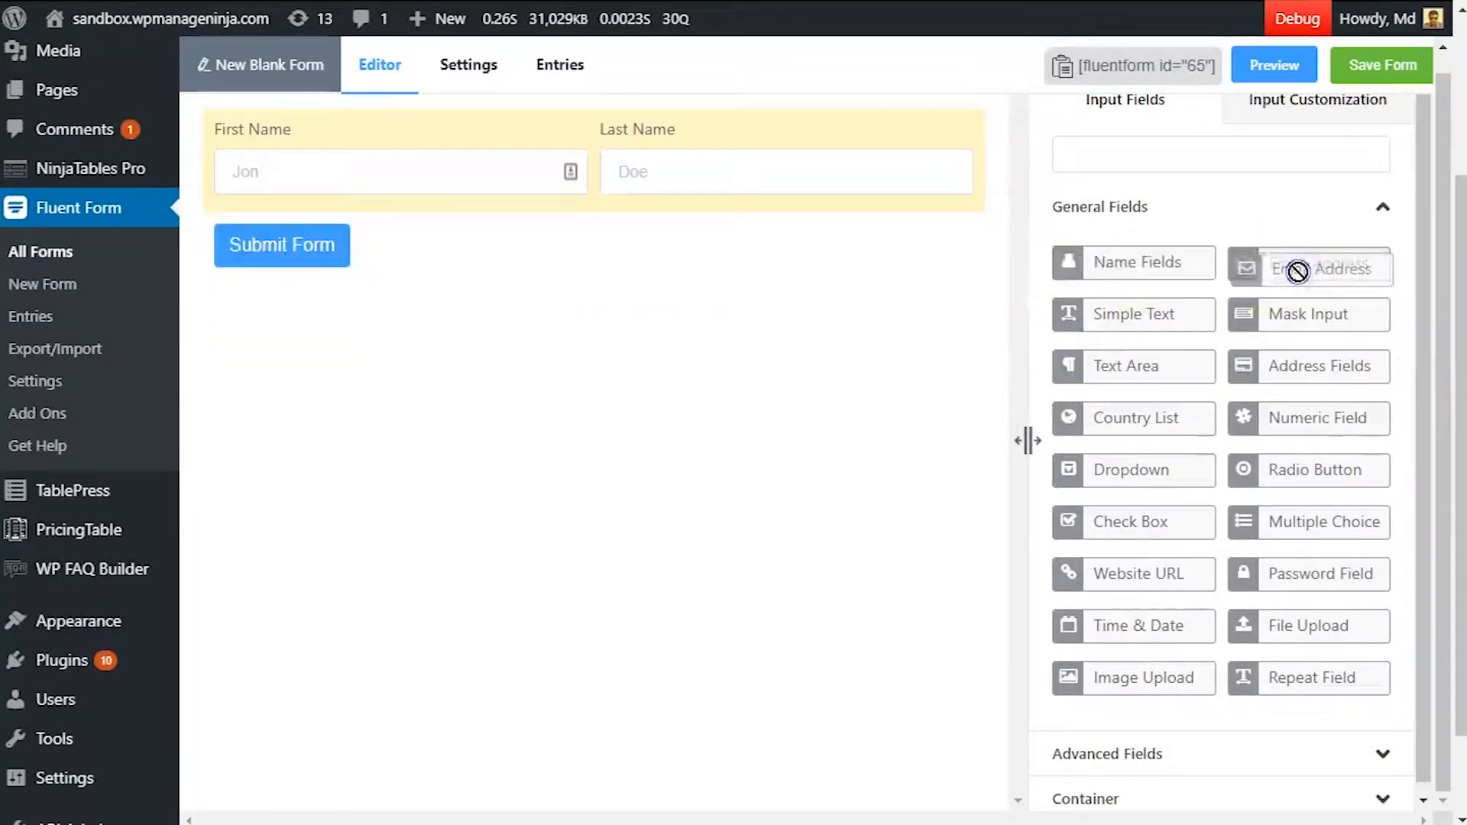
pyautogui.click(1308, 268)
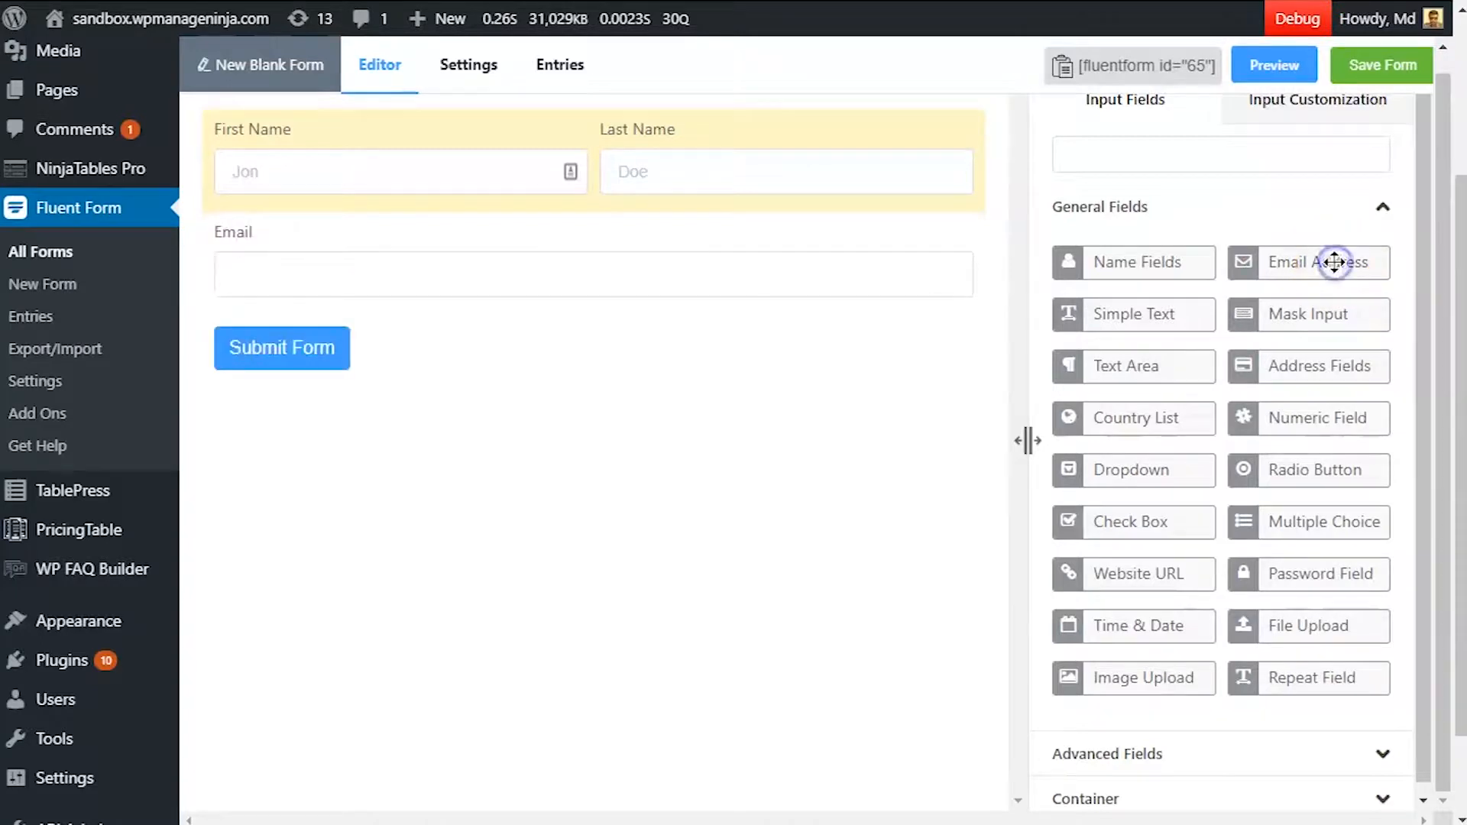
pyautogui.click(593, 274)
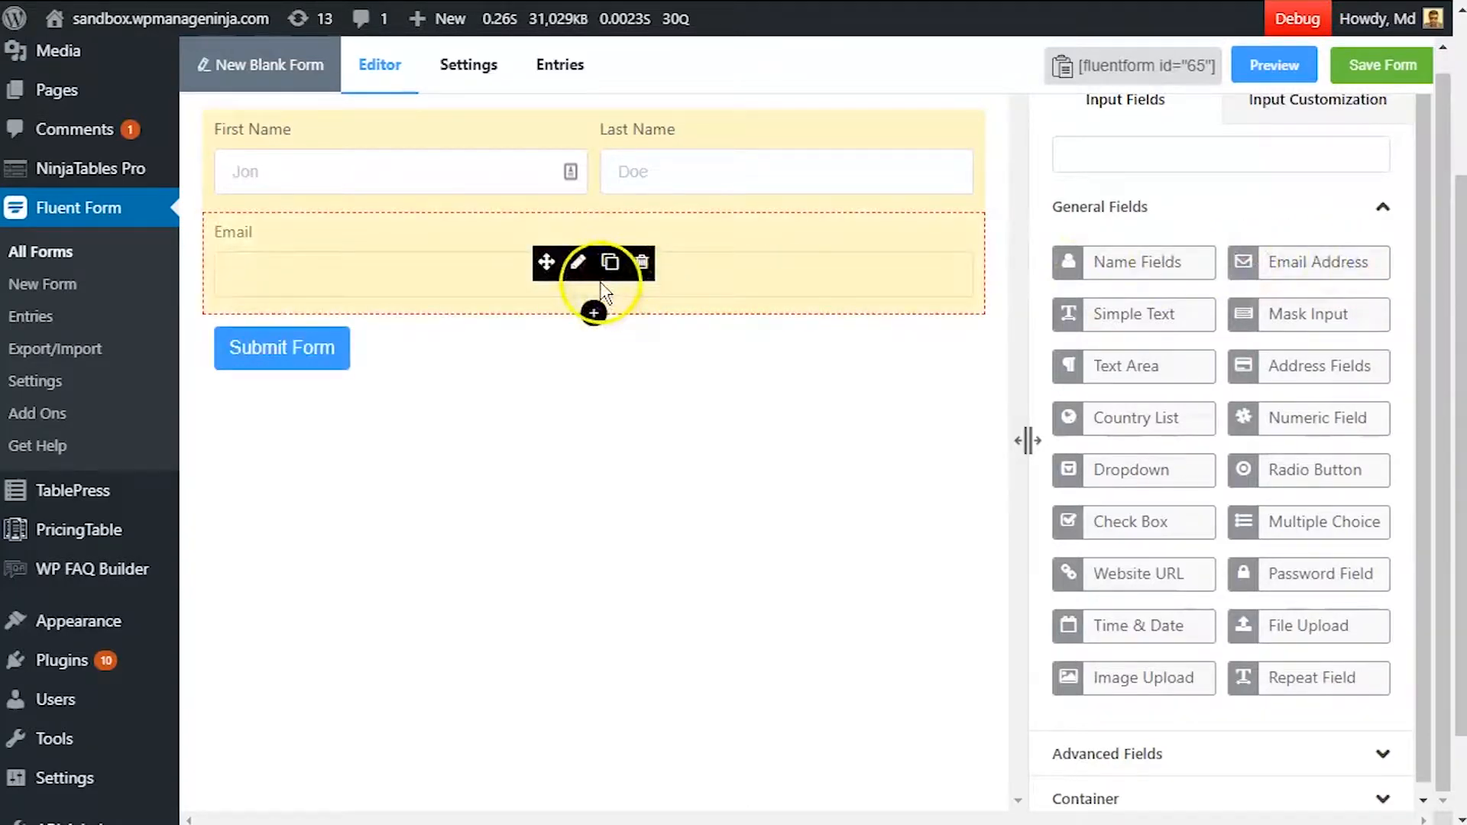
pyautogui.click(644, 263)
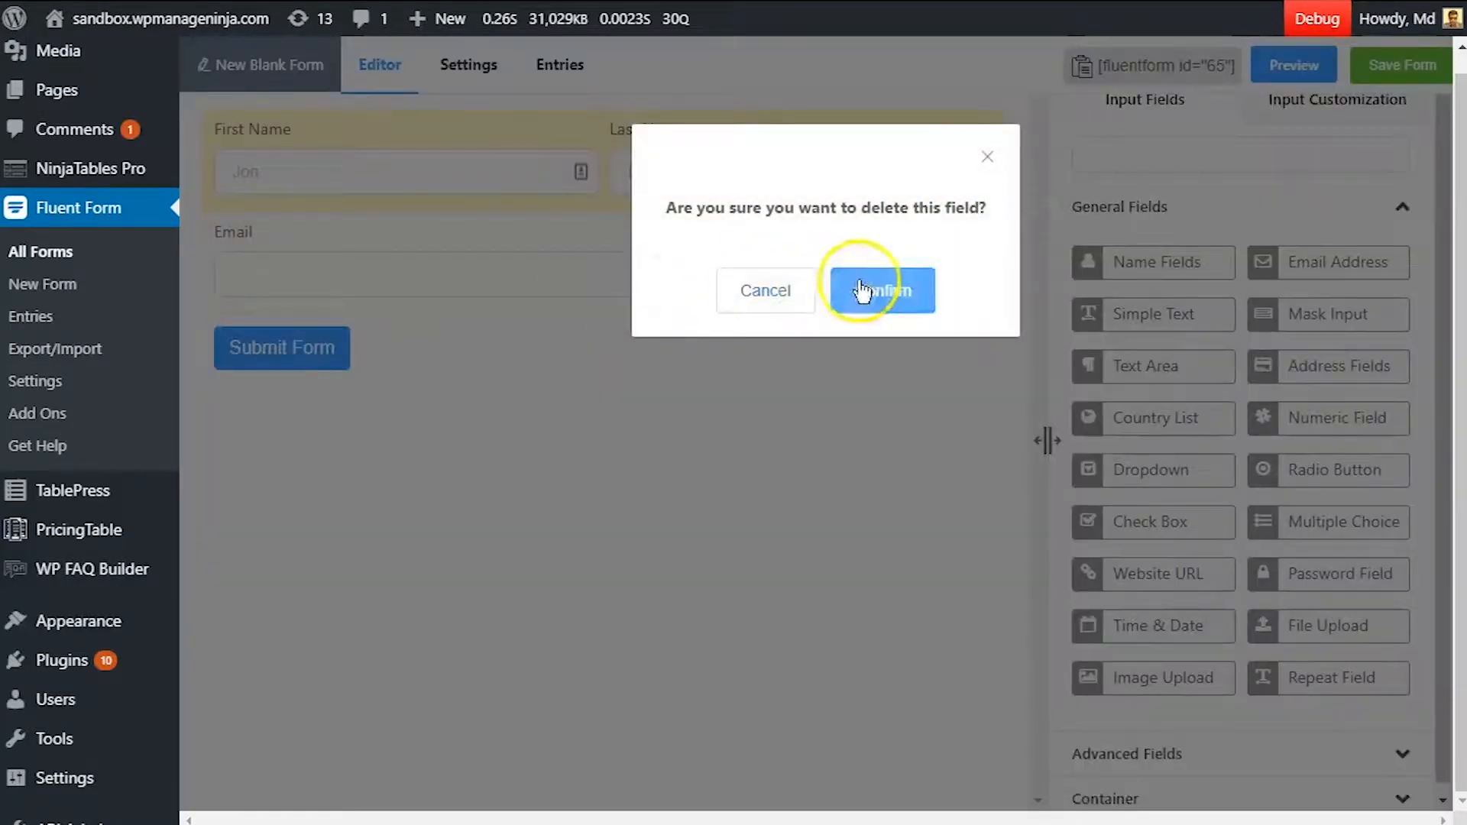
pyautogui.click(879, 291)
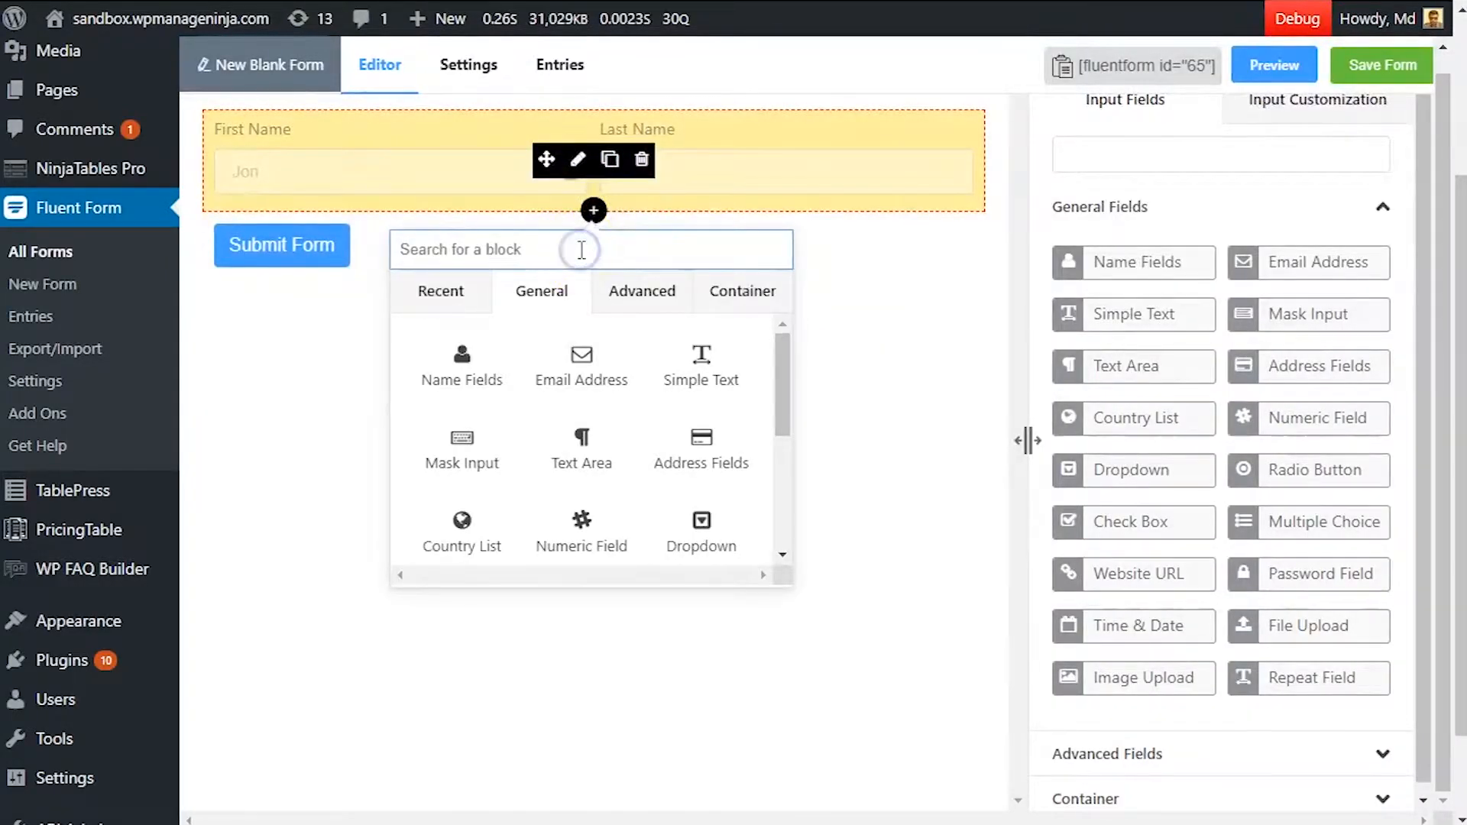
# Search 'email' in the inserter to add Email Address below the name fields.
pyautogui.write('email')
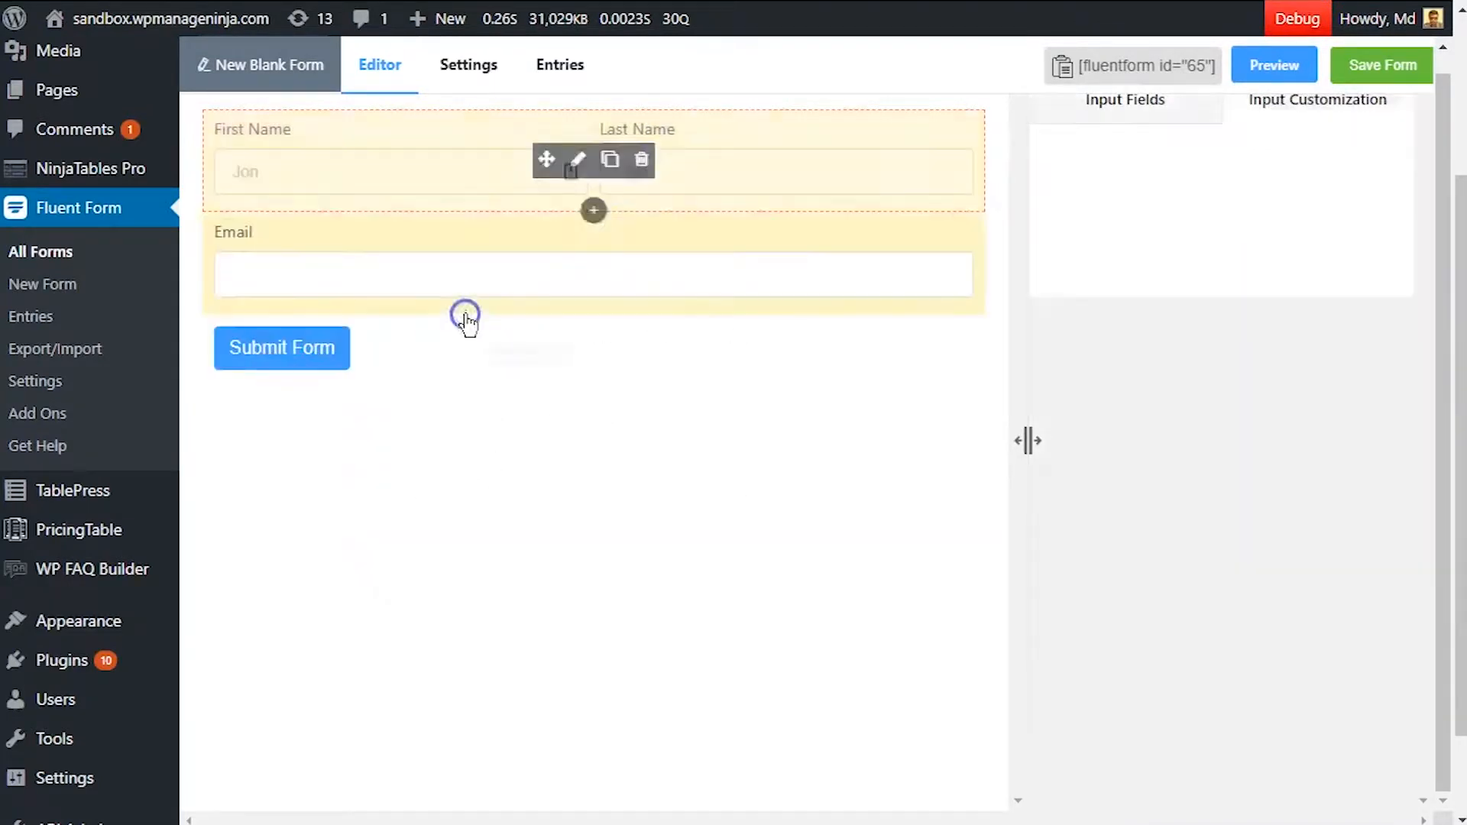
# Open the Email field's settings, try Left and Right label placement, then choose Default.
pyautogui.click(592, 274)
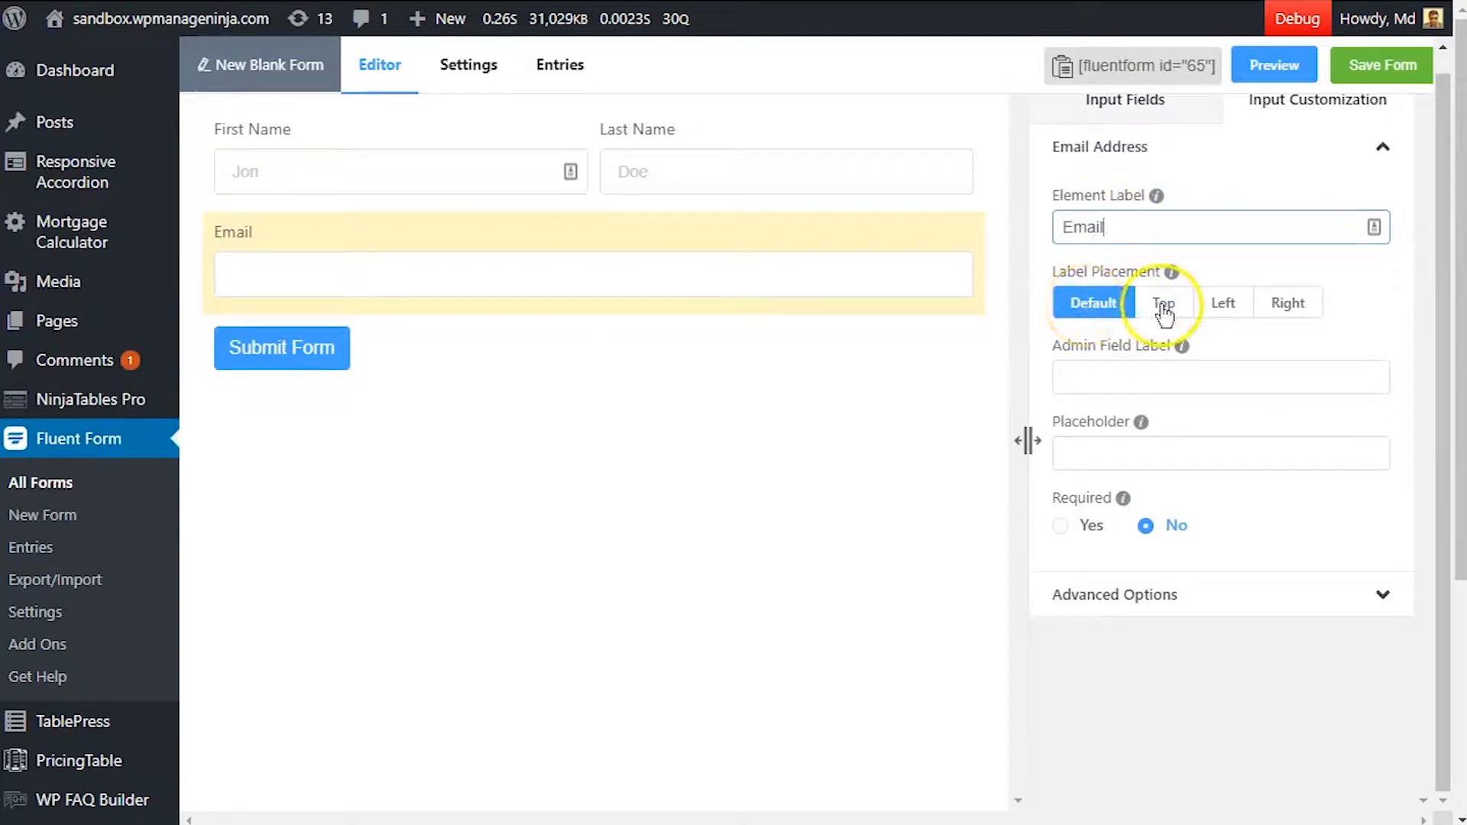
pyautogui.click(1223, 303)
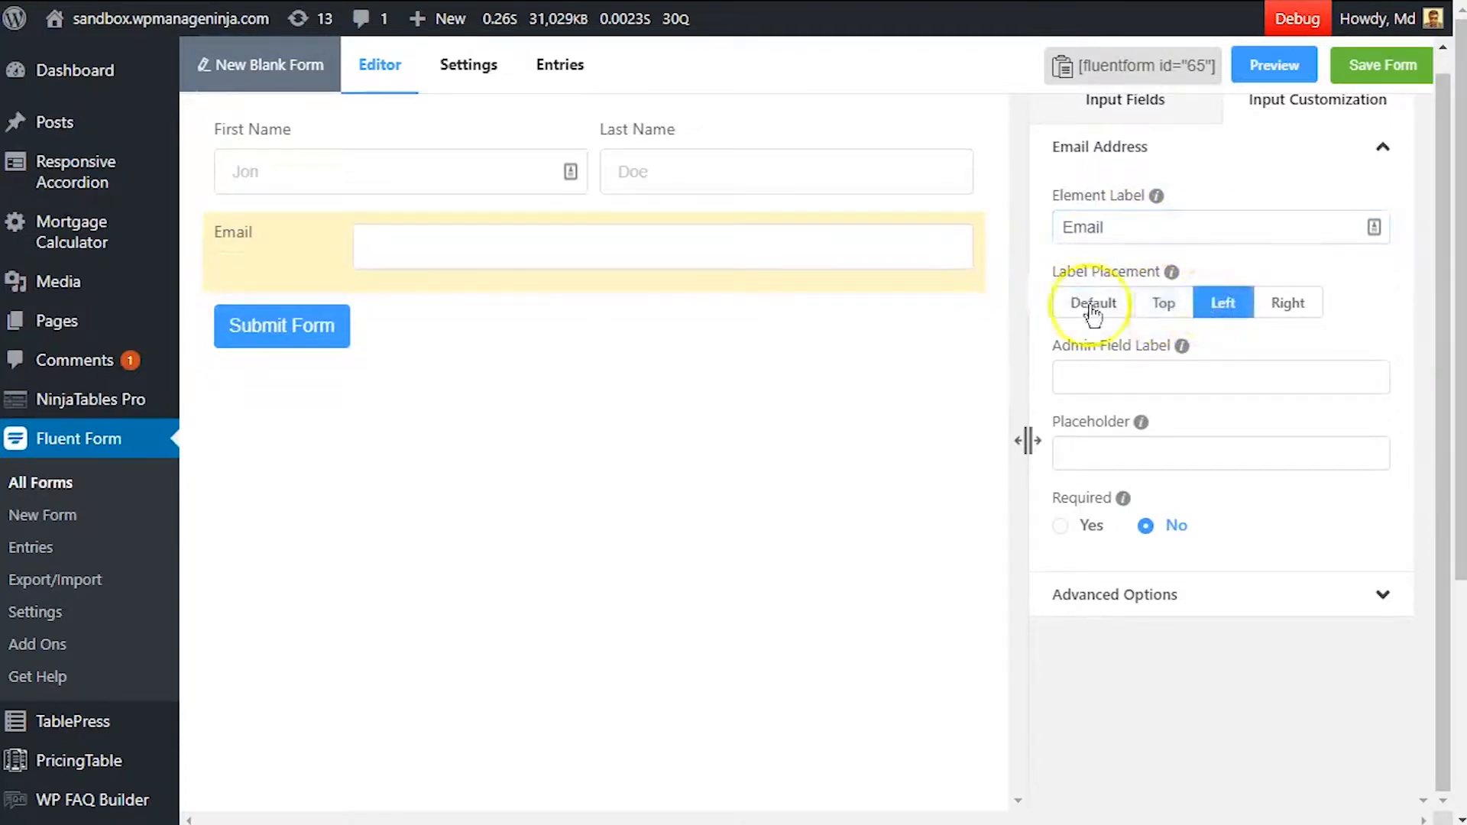
pyautogui.click(1287, 302)
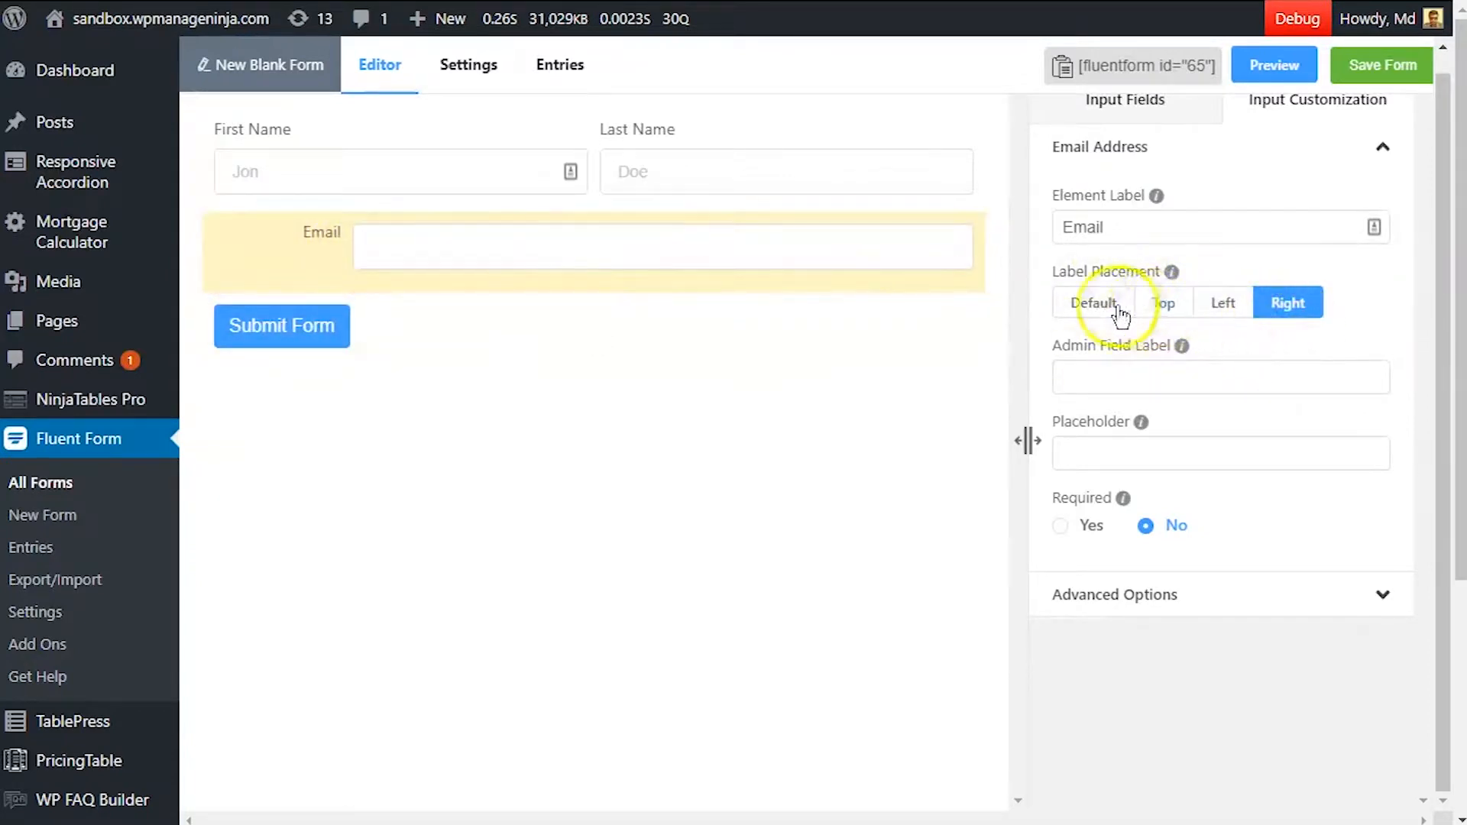
pyautogui.click(1092, 303)
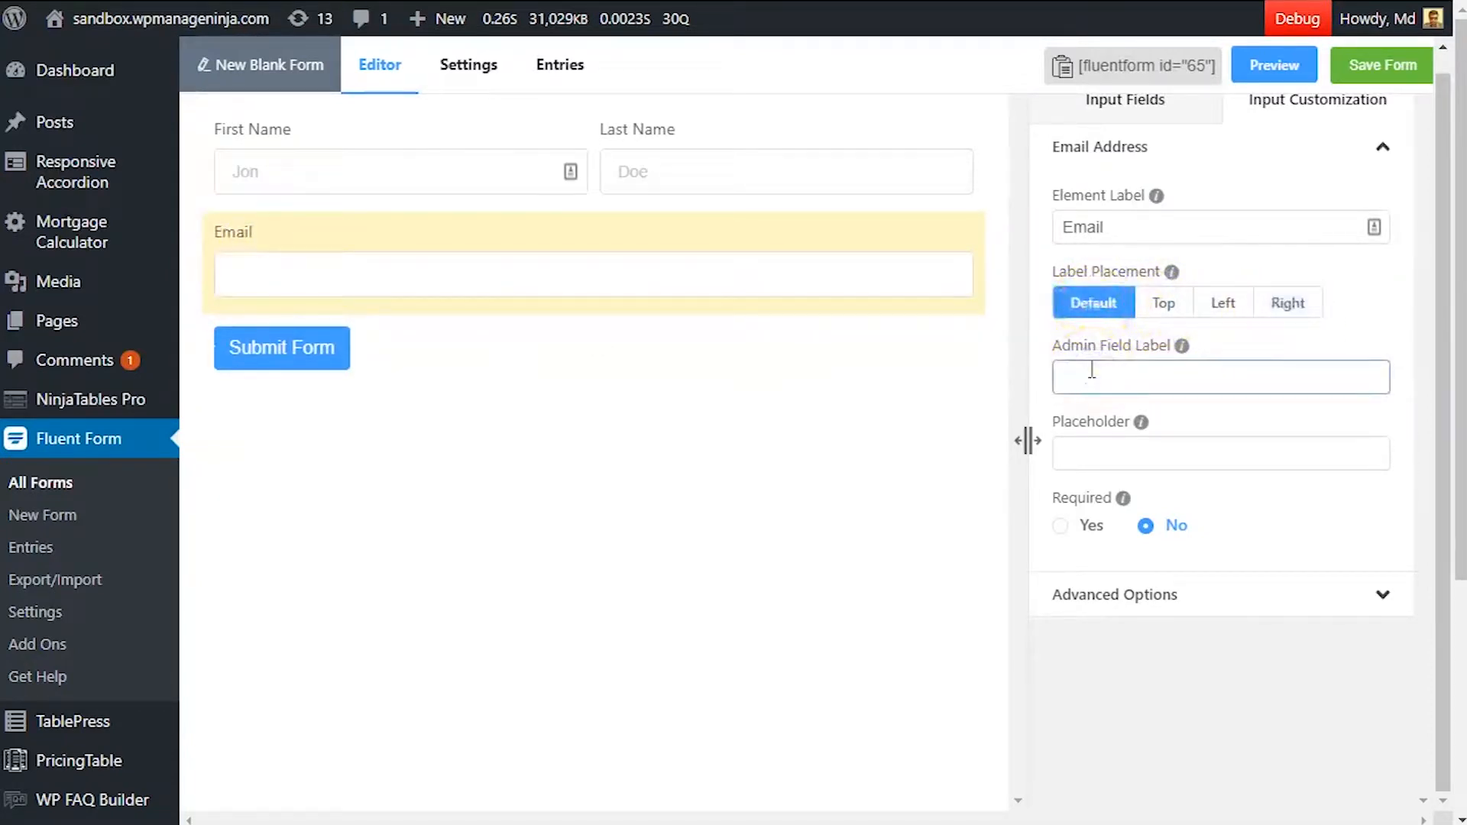
# Set admin label 'email', label 'Email address', placeholder jondoe, required, and expand Advanced Options.
pyautogui.write('email')
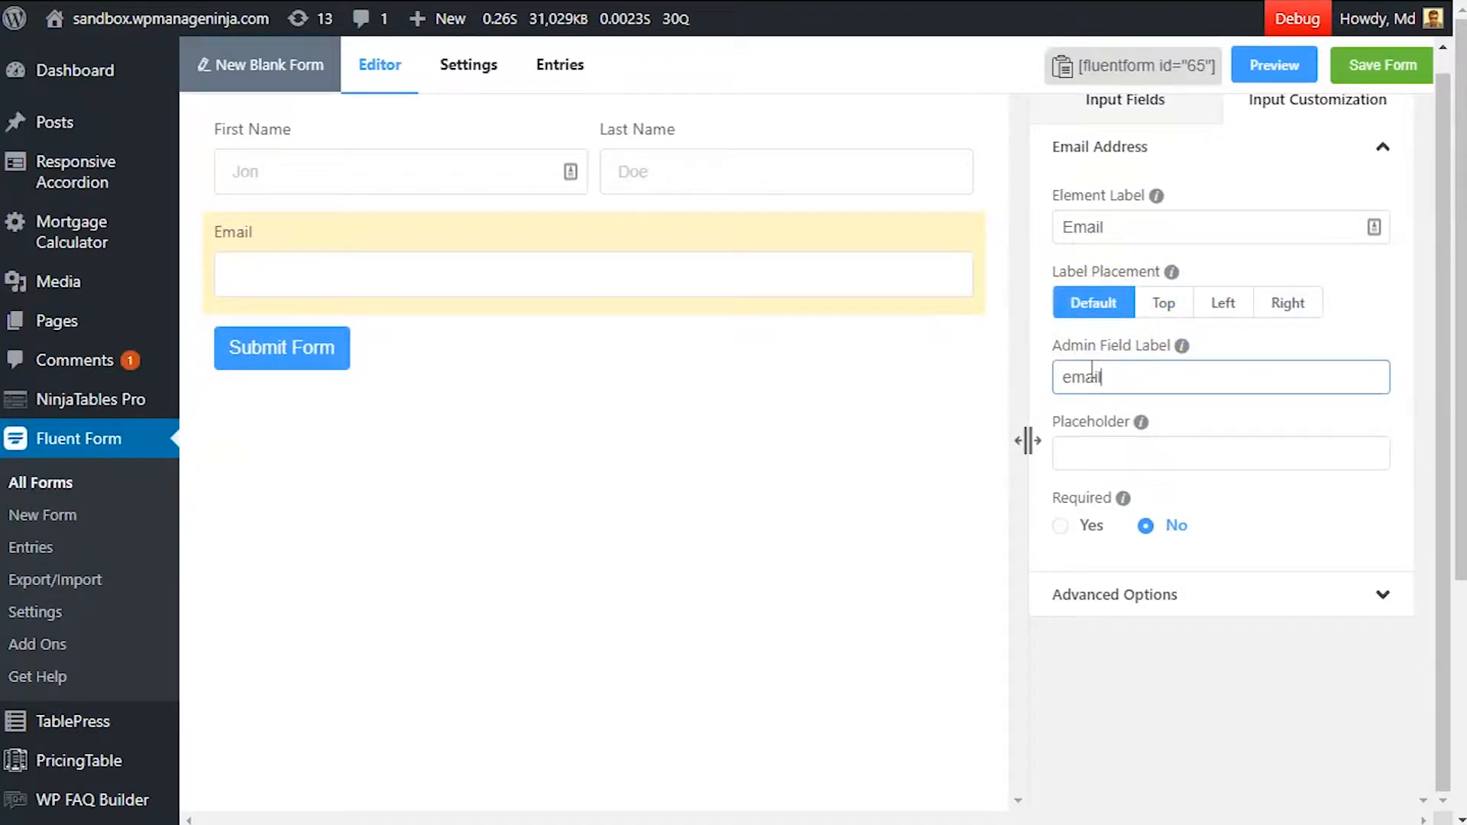
pyautogui.click(1191, 226)
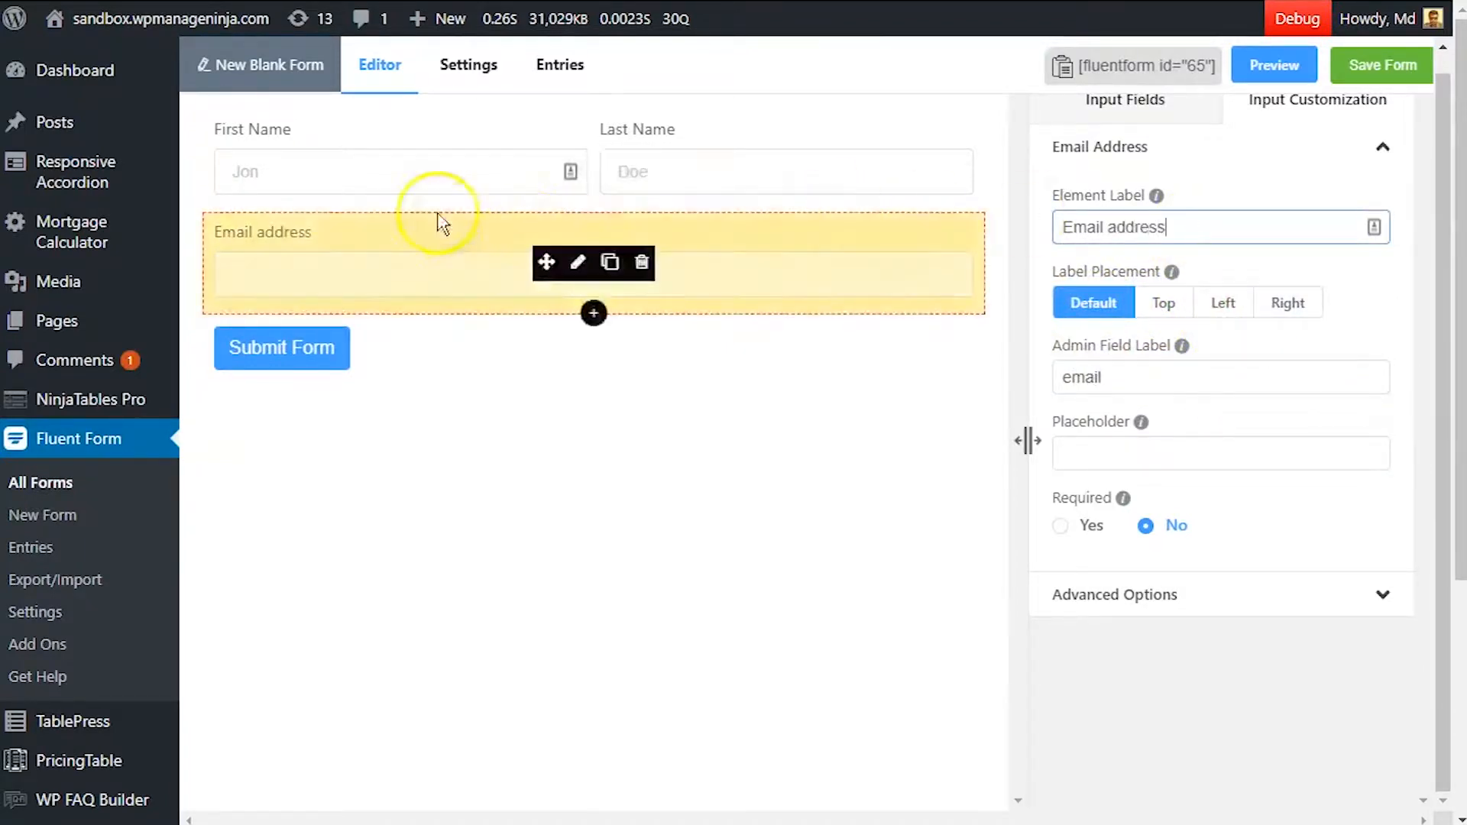
pyautogui.write('jondoe@email.com')
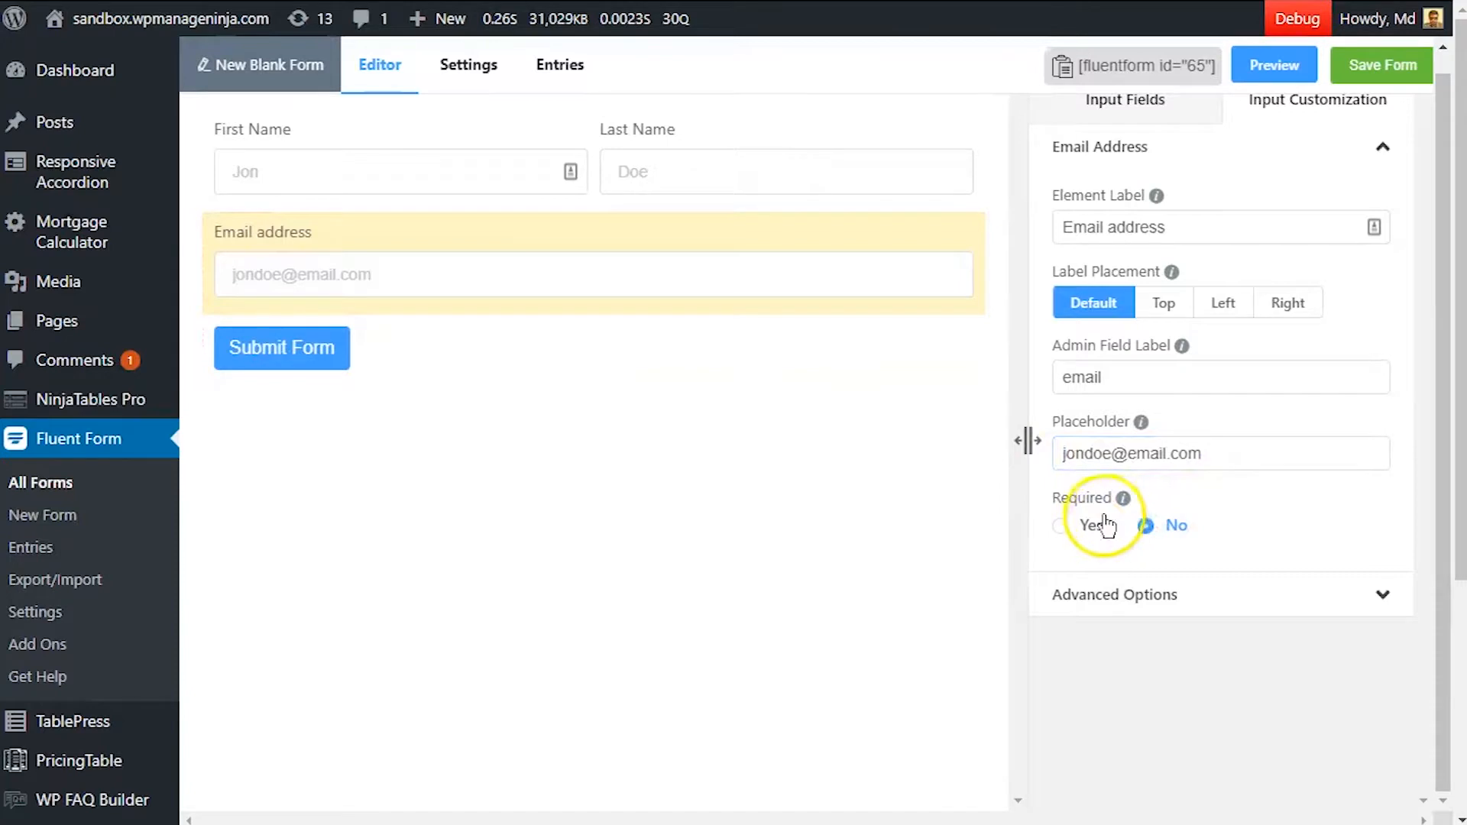
pyautogui.click(1059, 525)
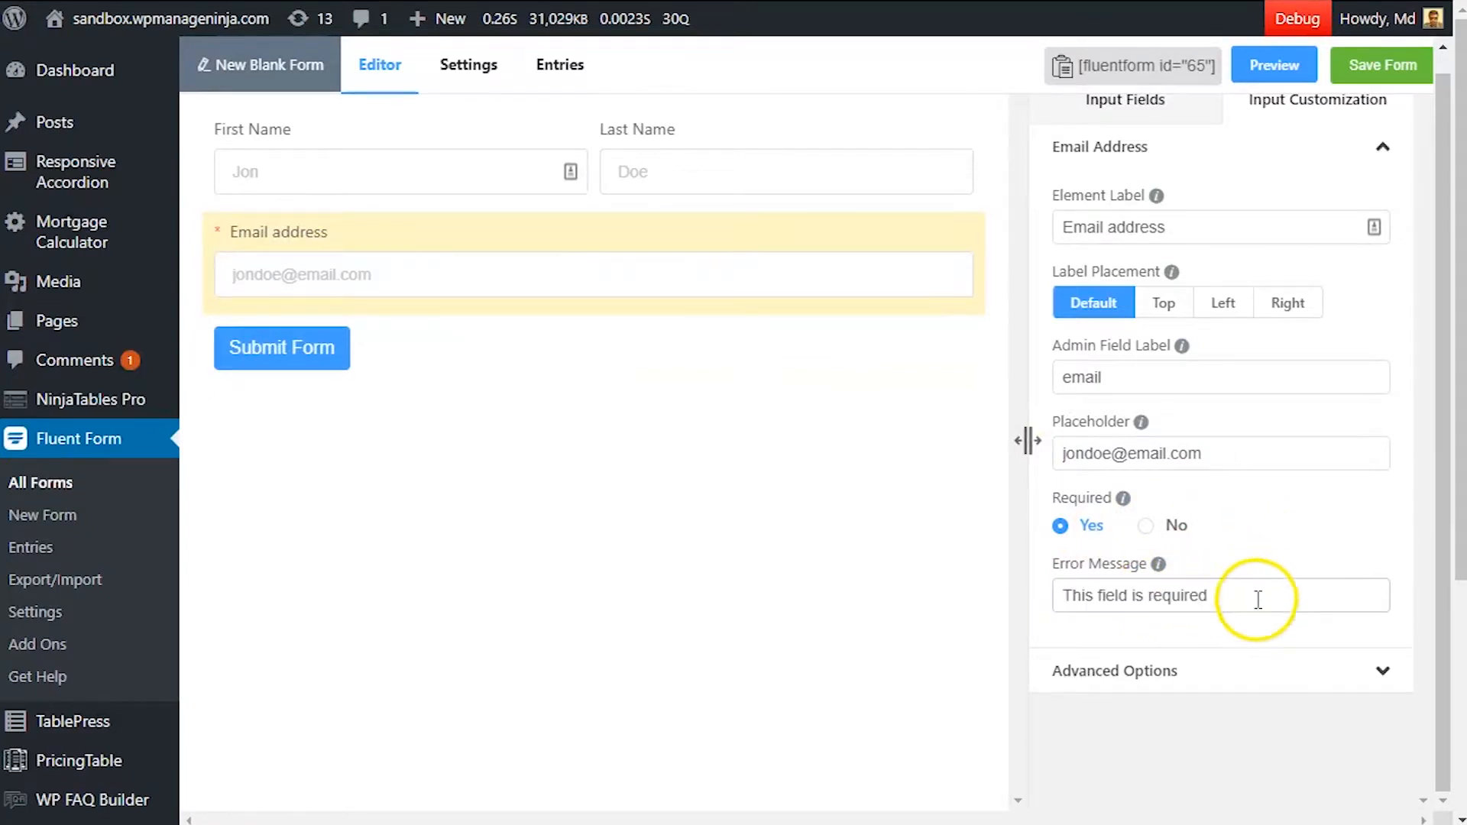
pyautogui.click(1113, 671)
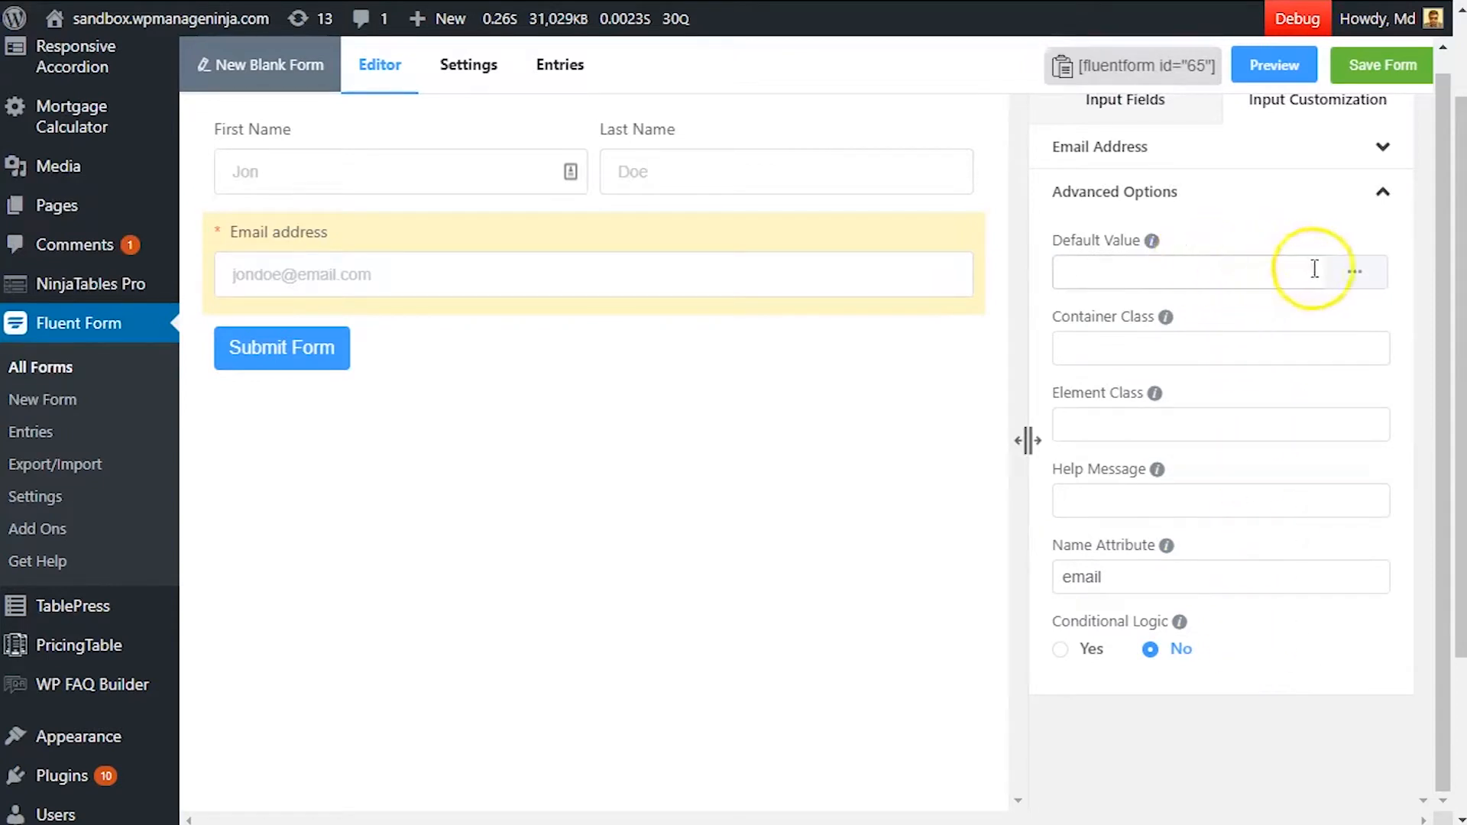
# Enter the help message 'Put your email address here' for the Email address field.
pyautogui.click(1354, 271)
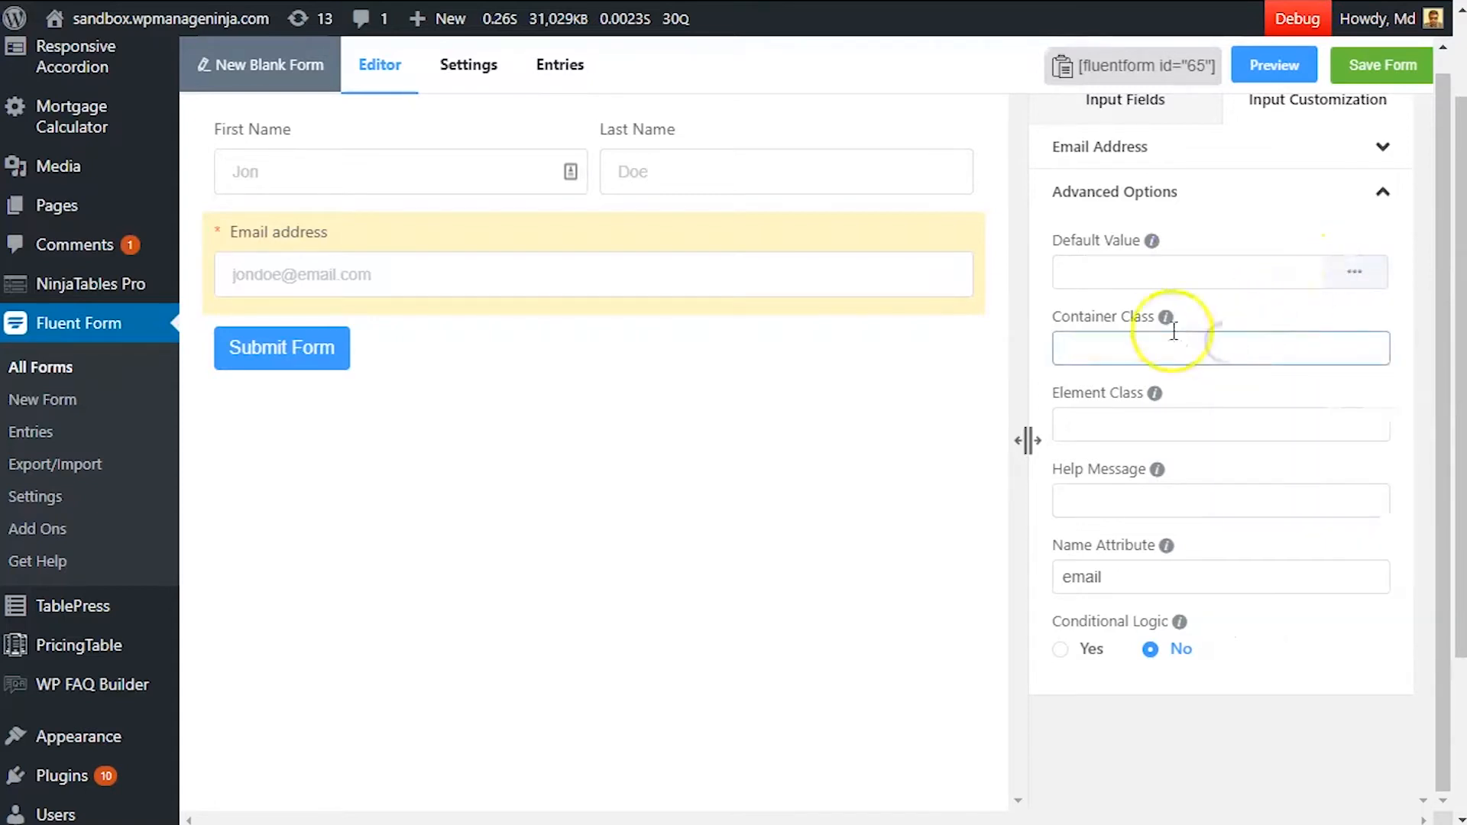
pyautogui.moveTo(1164, 316)
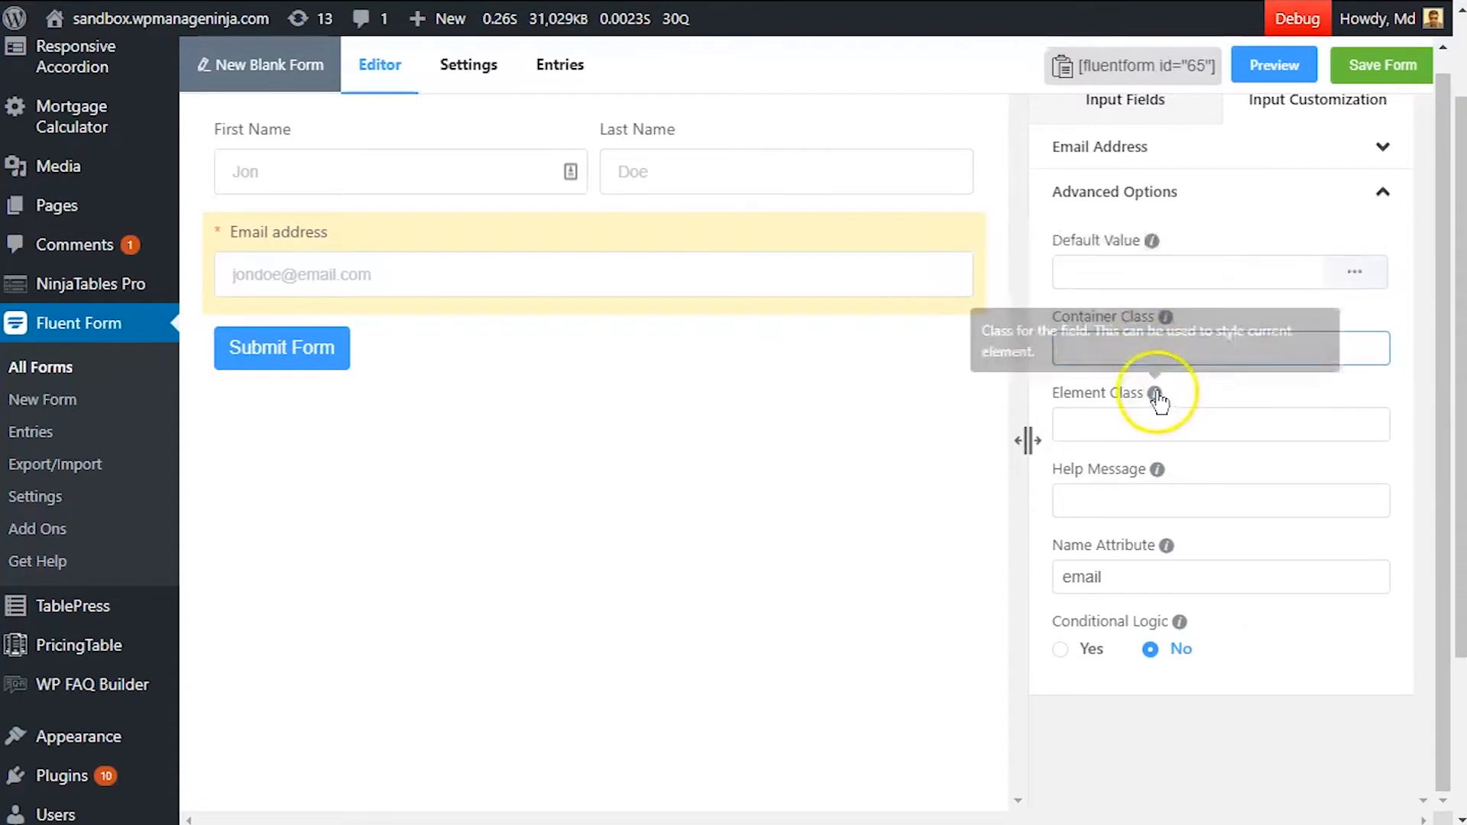
pyautogui.moveTo(1158, 400)
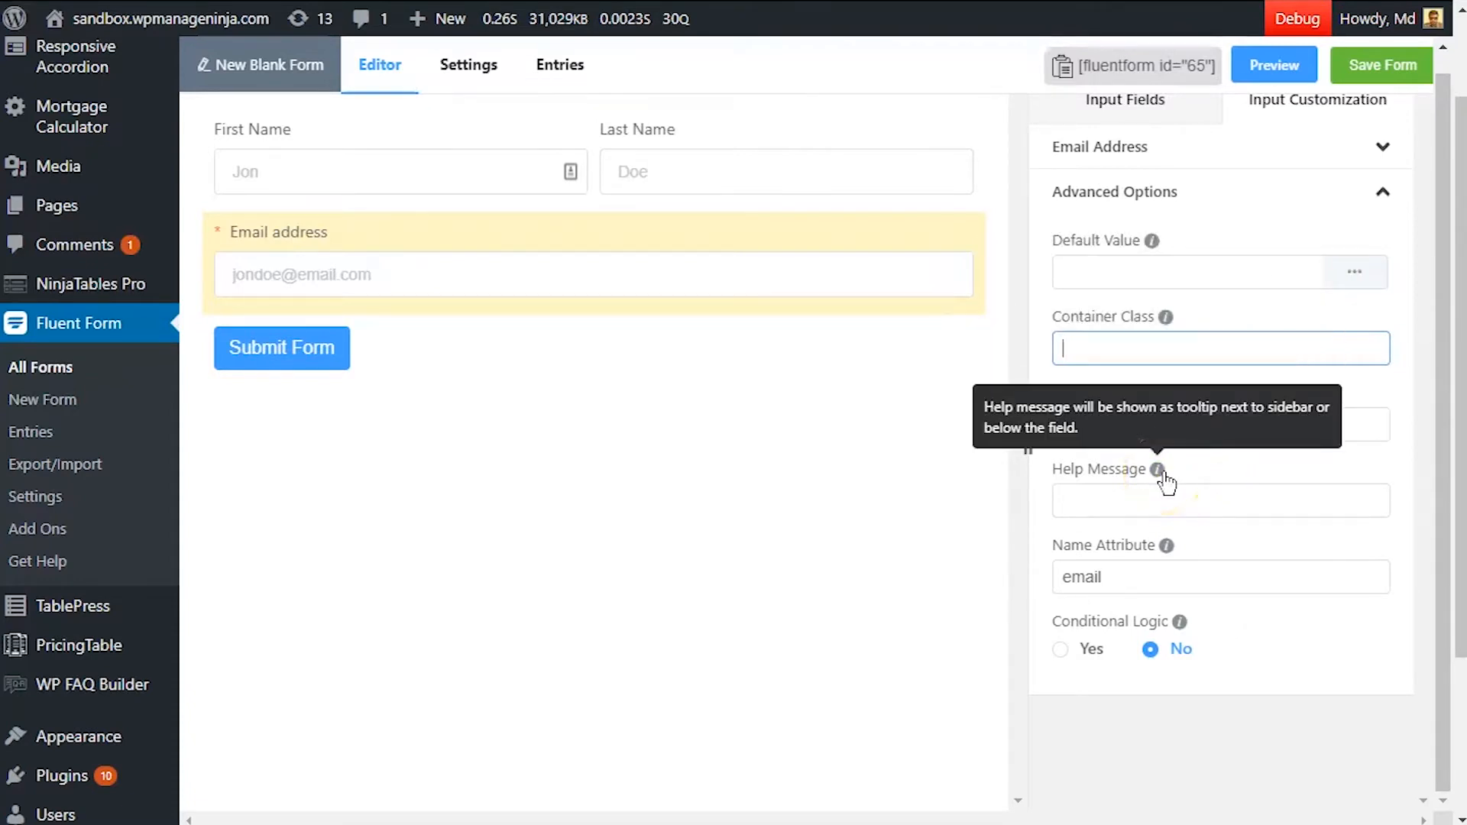
pyautogui.write('put your email address')
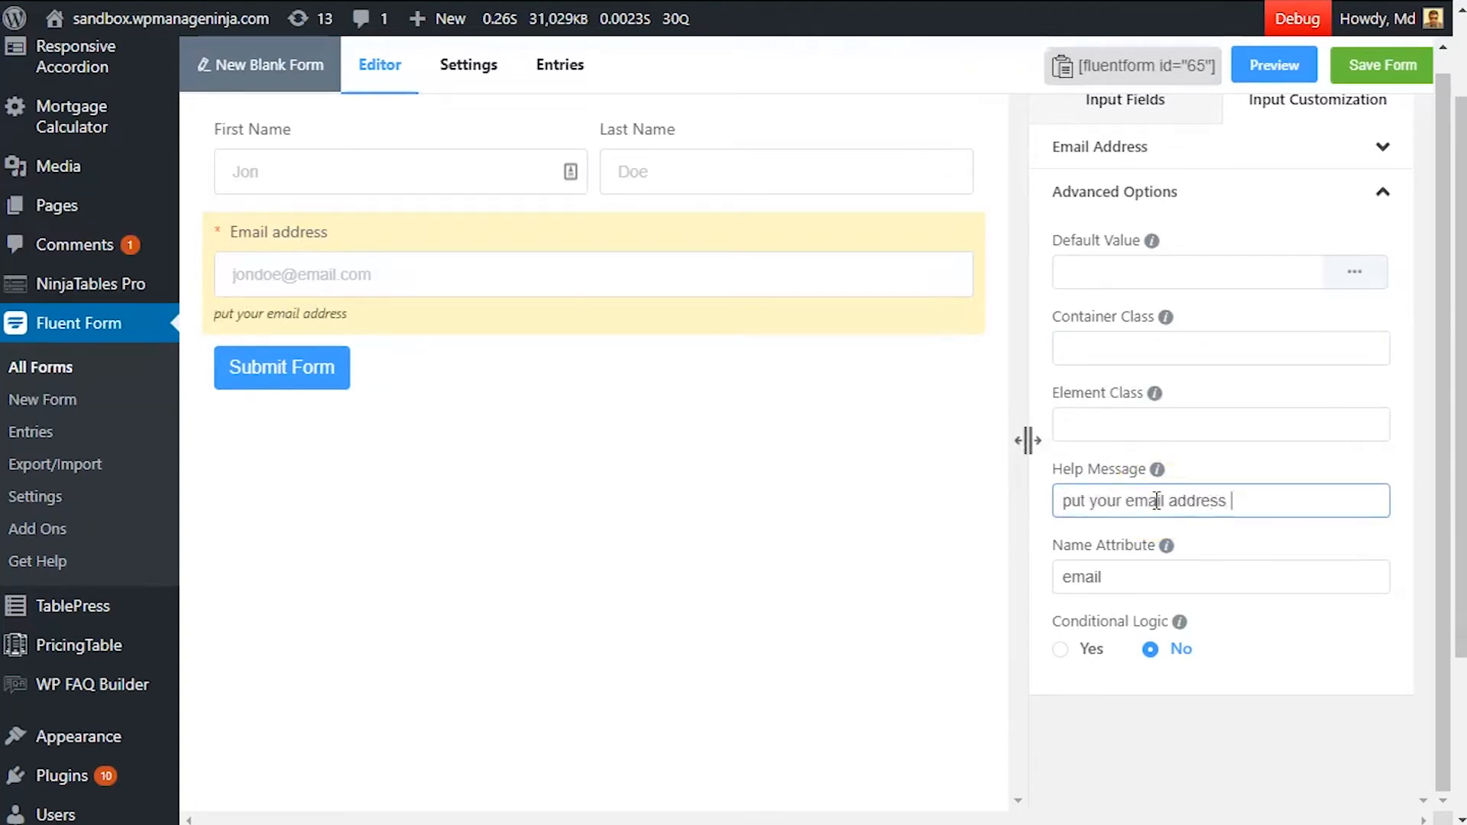
pyautogui.write('Put your email address here')
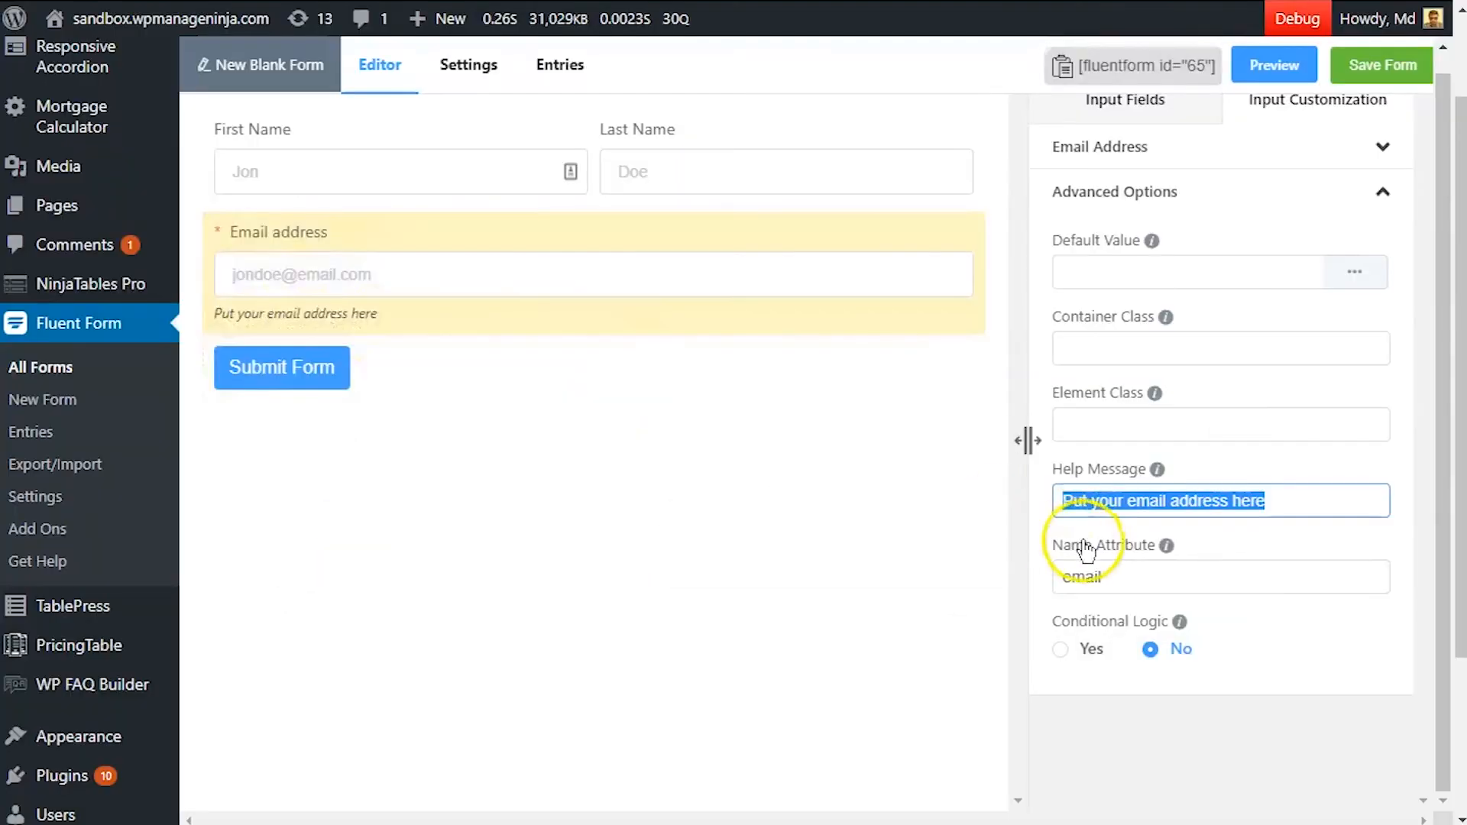
# Set Conditional Logic to Yes for the Email address field.
pyautogui.click(1060, 650)
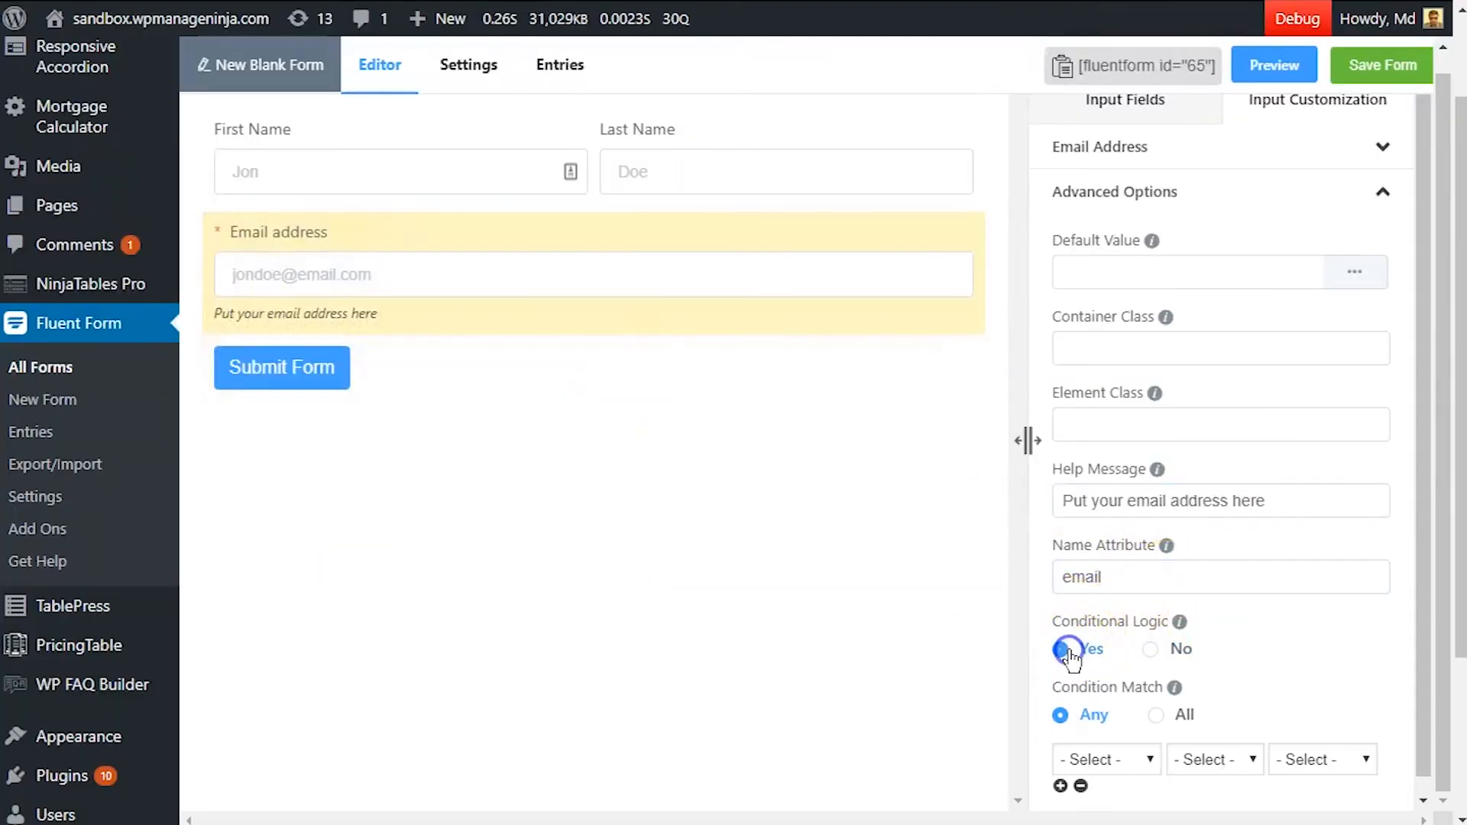
pyautogui.click(1068, 650)
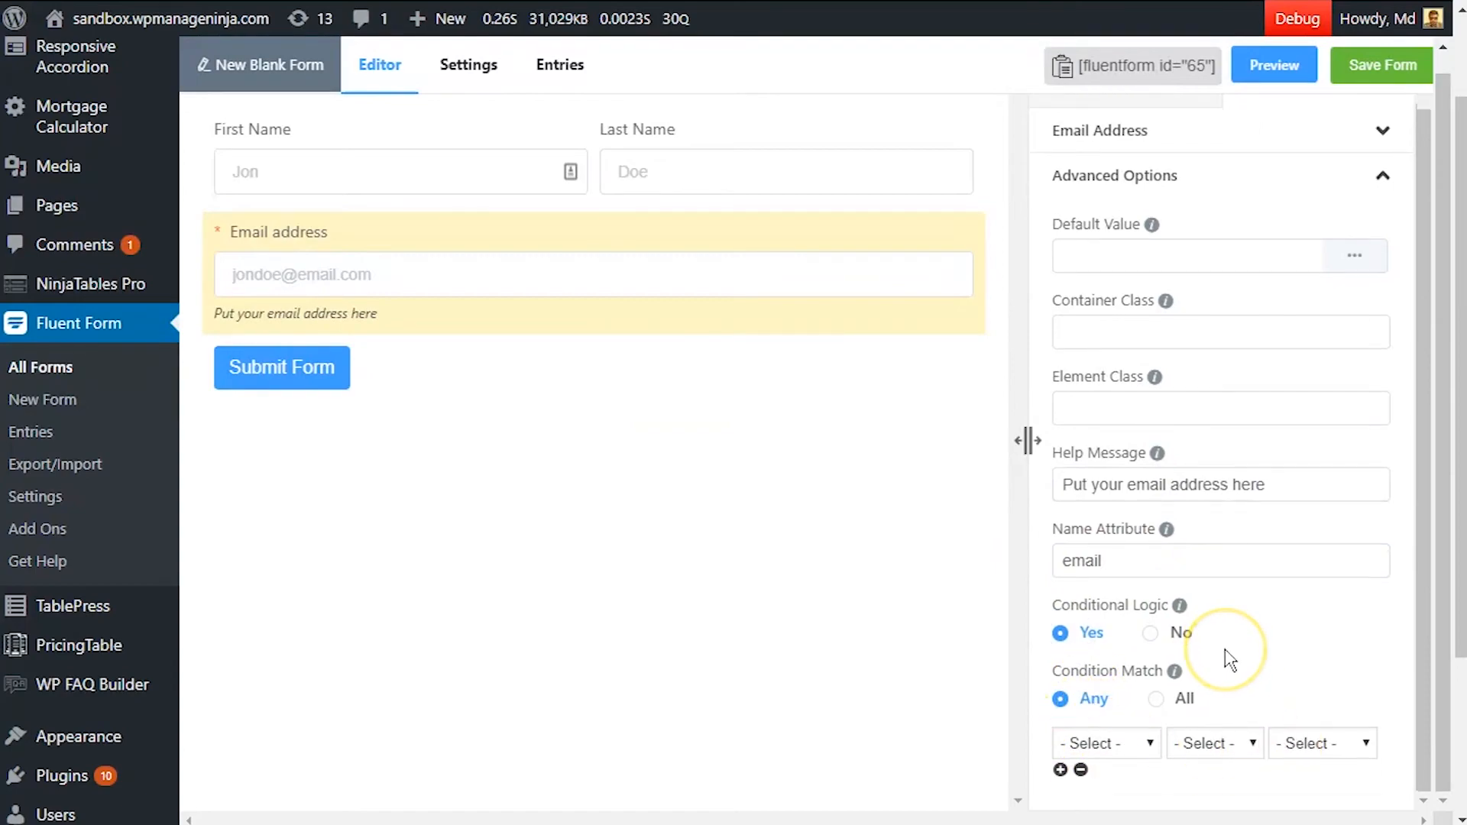